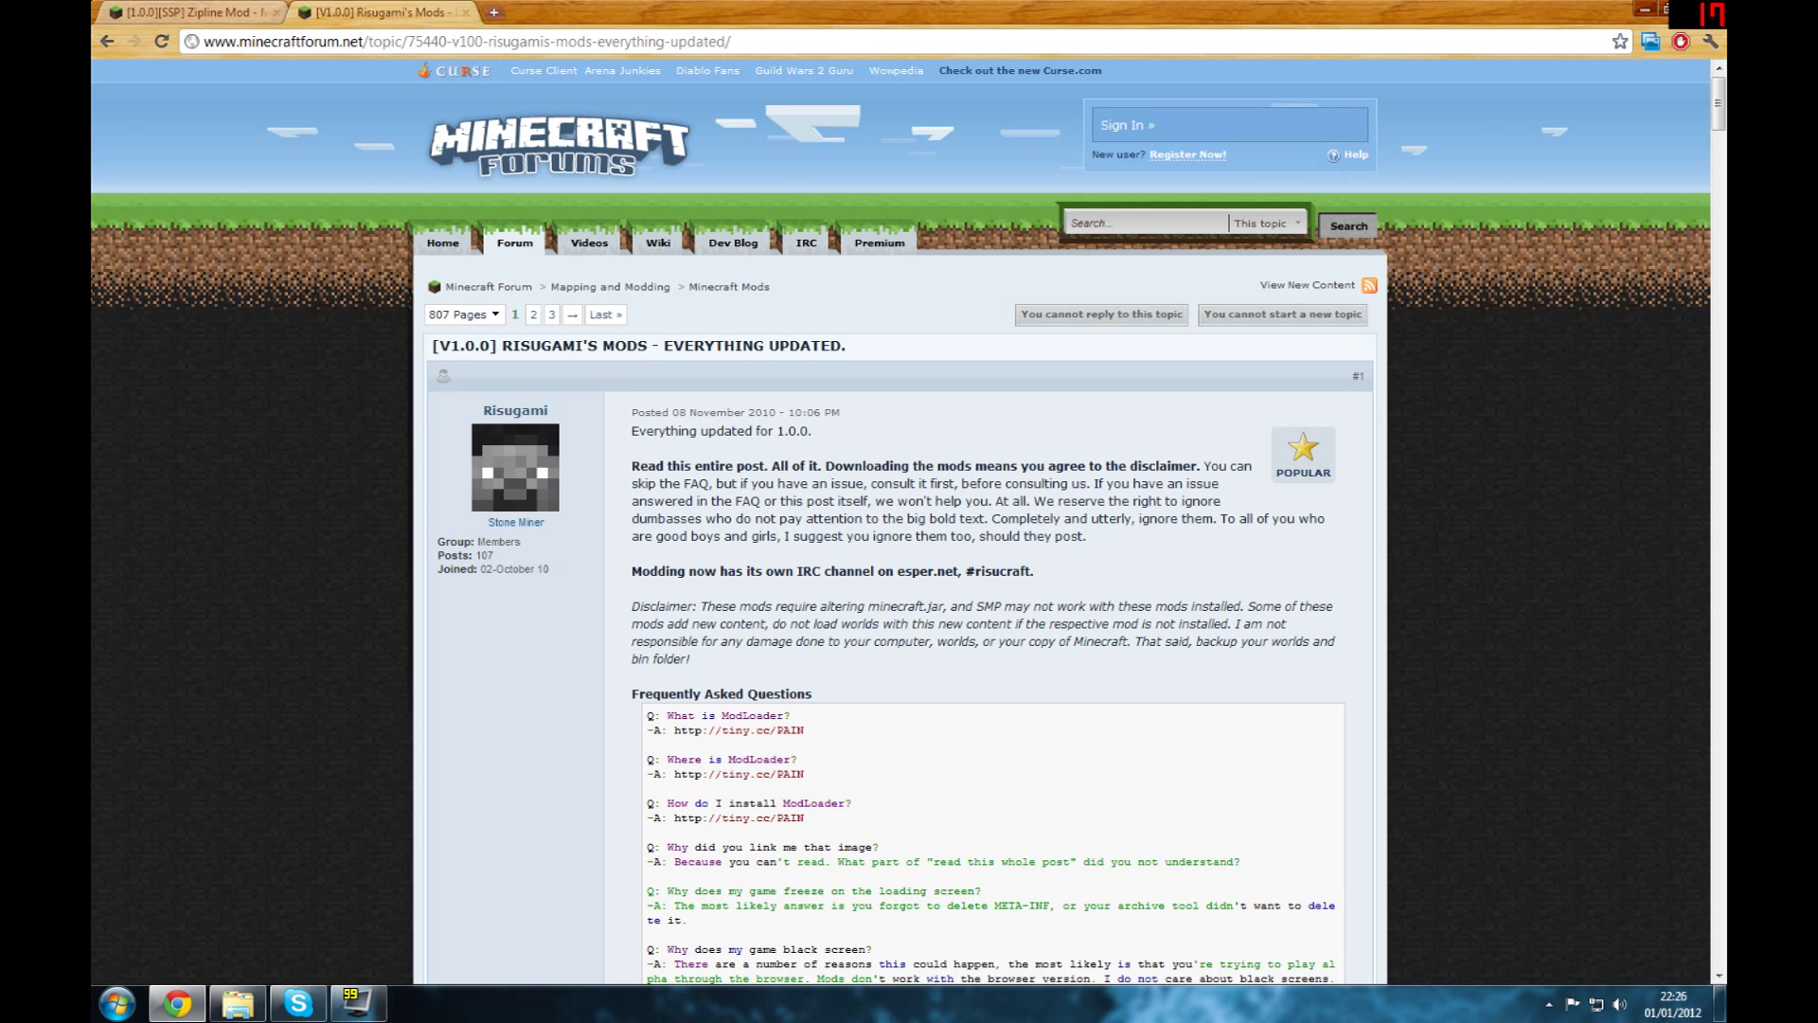
- Bring up the Windows Start menu from the desktop where the ModLoader archive sits
{"action": "left_click", "coordinate": [112, 1004]}
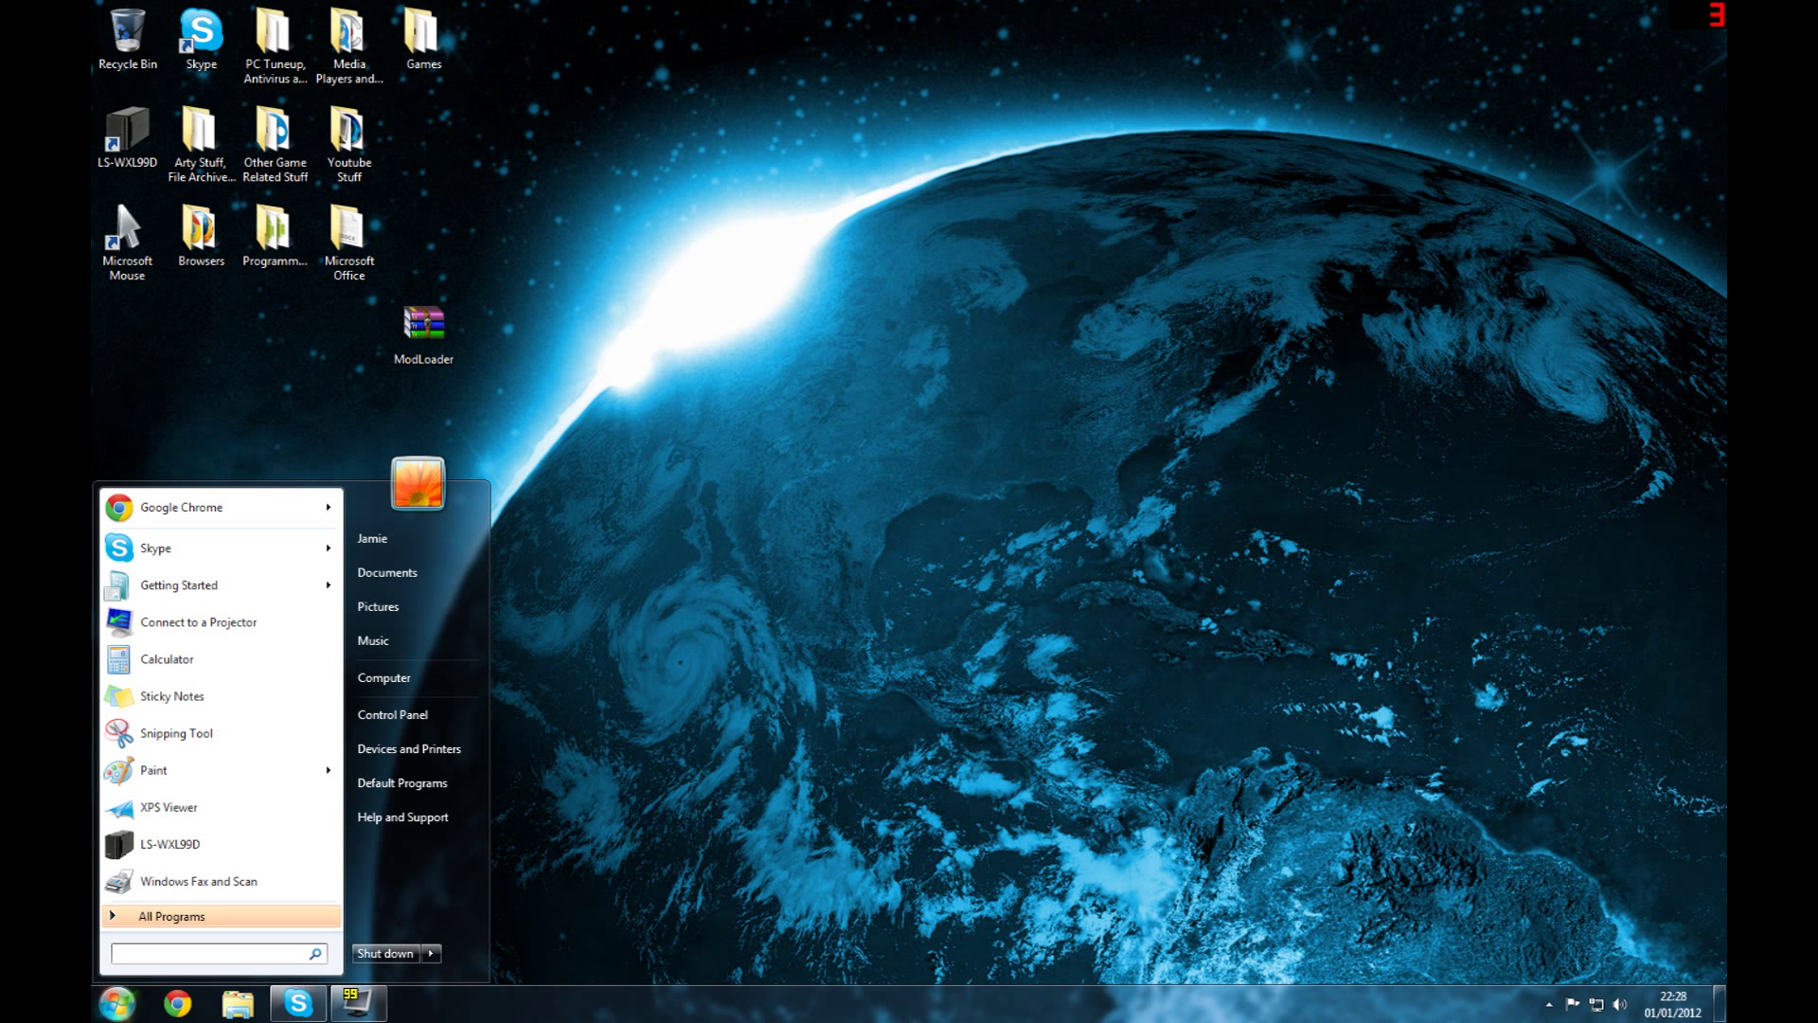